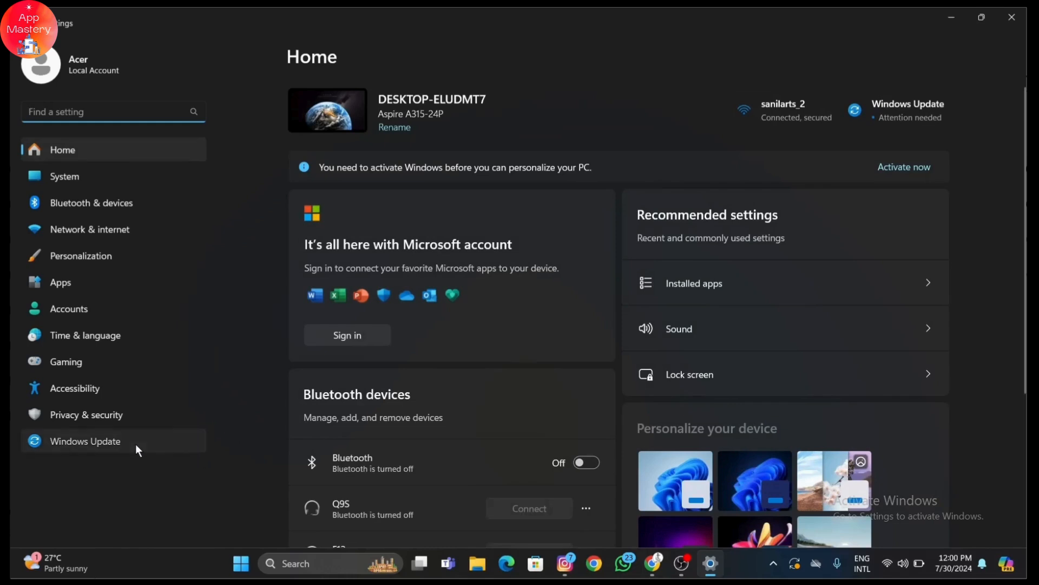
# Check the Windows Update status
pyautogui.click(85, 441)
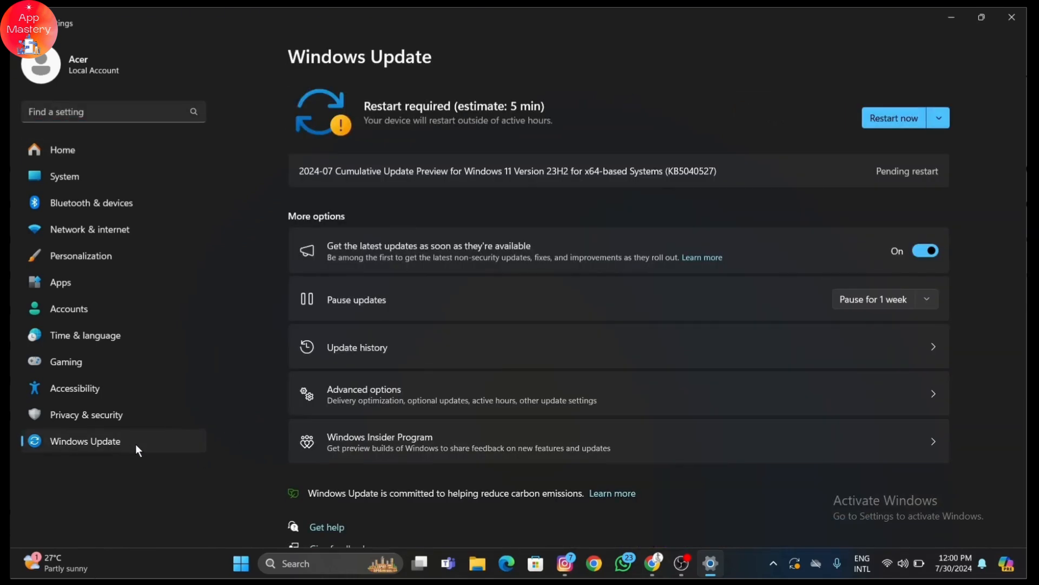
pyautogui.scroll(-3)
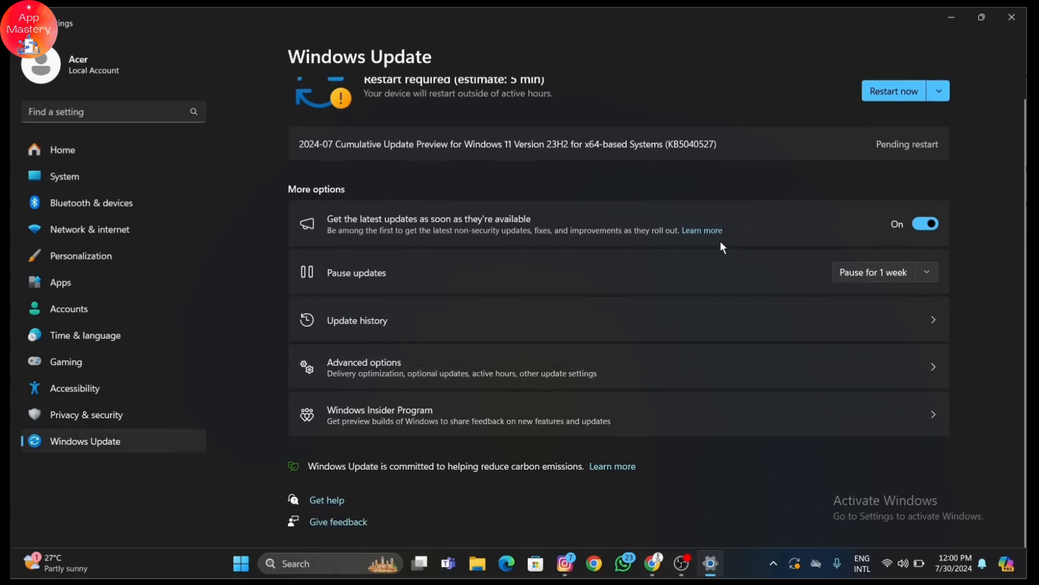
pyautogui.scroll(3)
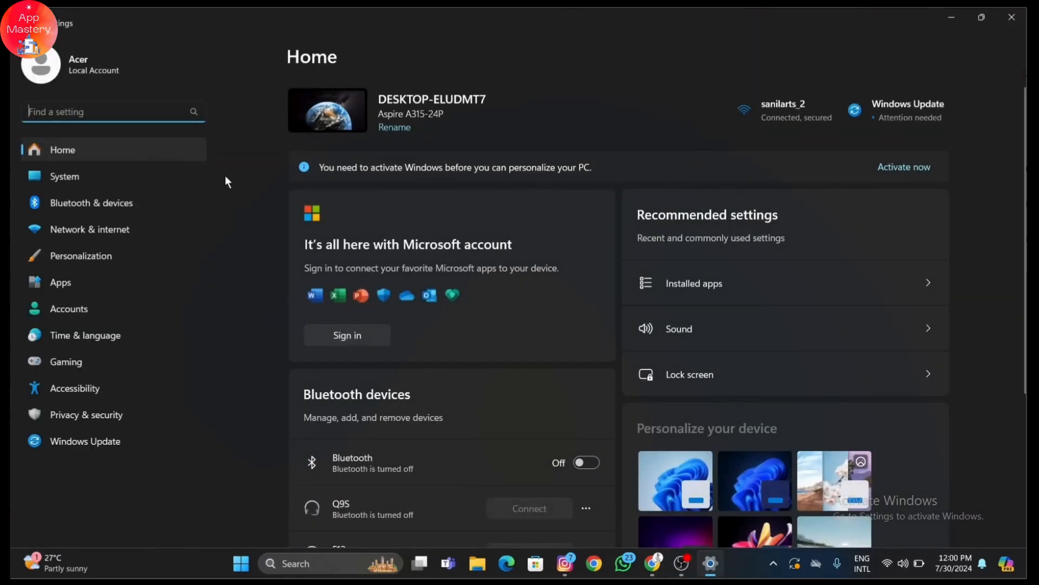
# Set Power mode to Best performance under System > Power & battery, then search 'con' for Control Panel
pyautogui.click(65, 176)
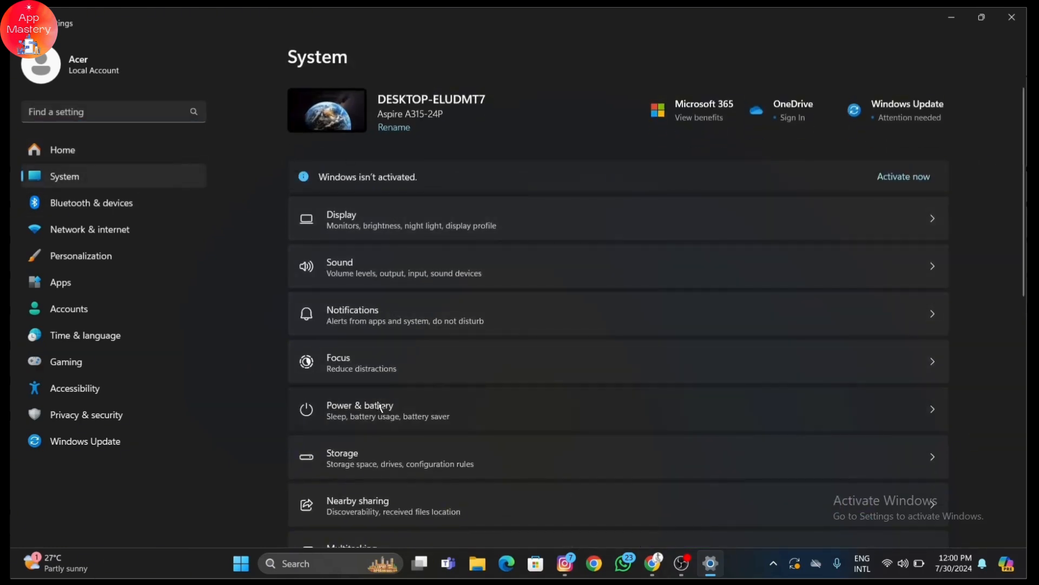
pyautogui.click(360, 409)
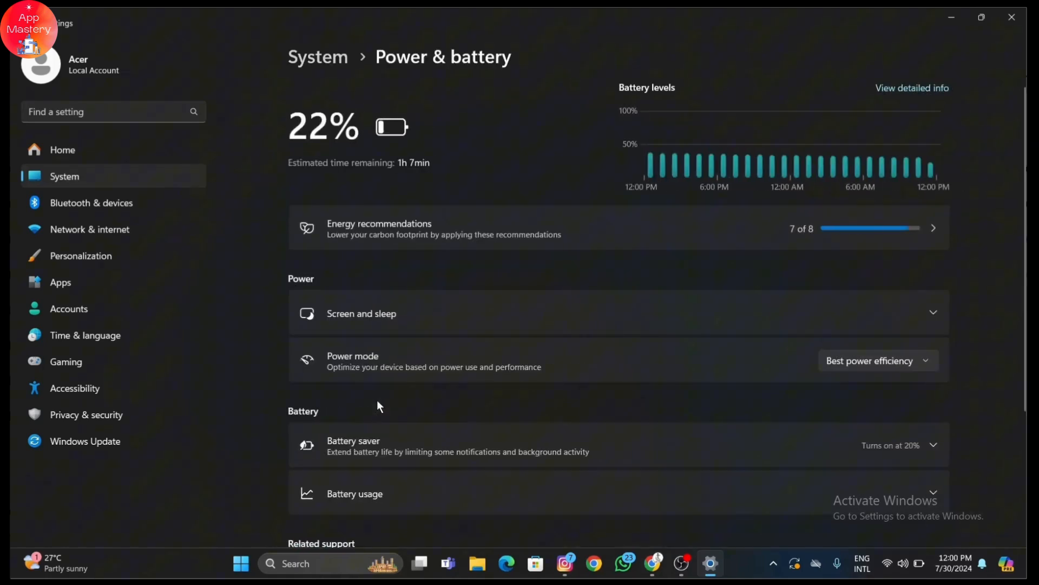
pyautogui.moveTo(464, 395)
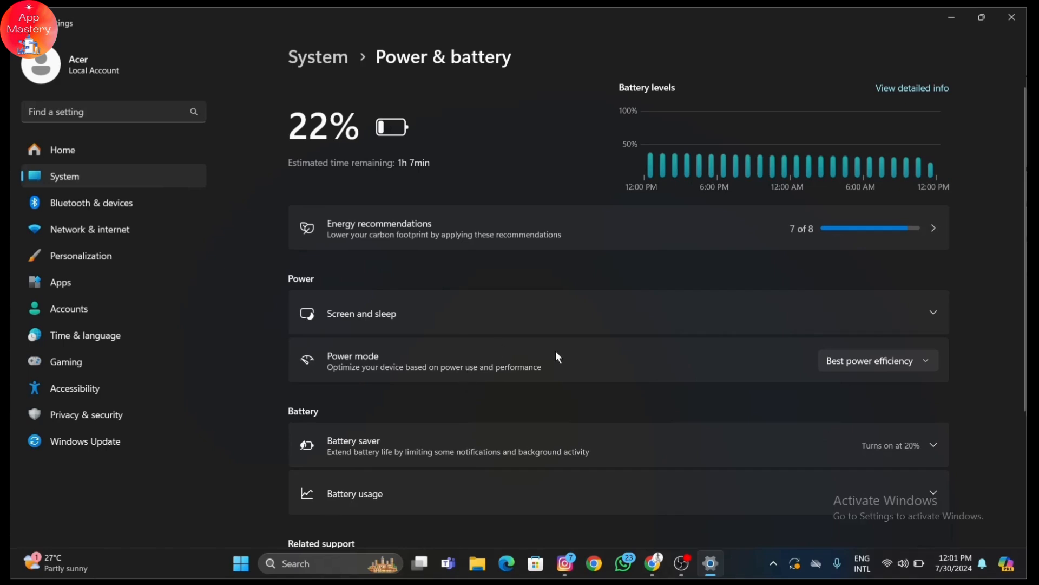
pyautogui.click(877, 360)
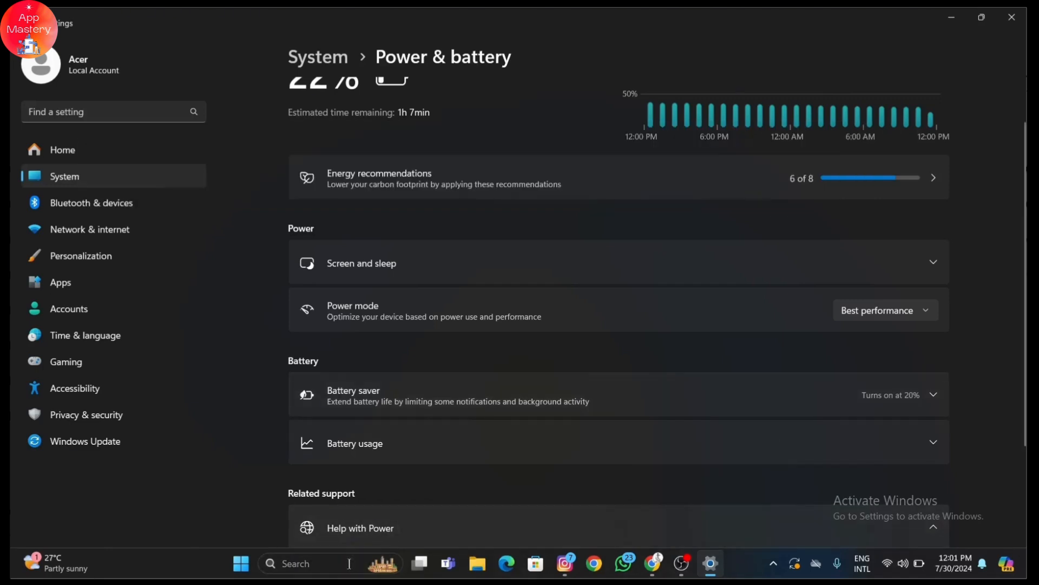
pyautogui.write('control Panel')
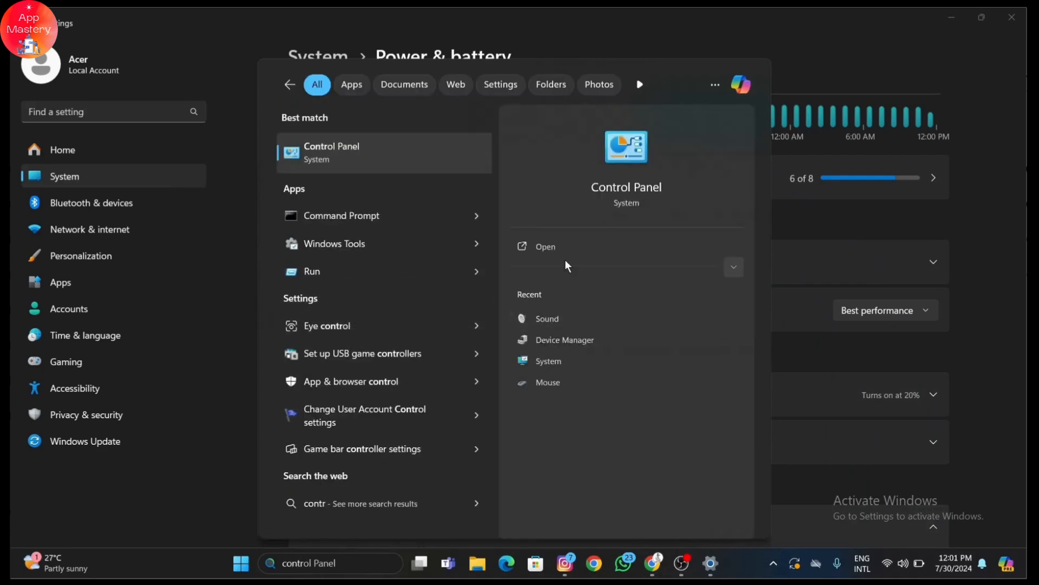
# Launch Control Panel, filter by 'po', and view Choose a power plan with Balanced selected
pyautogui.click(545, 246)
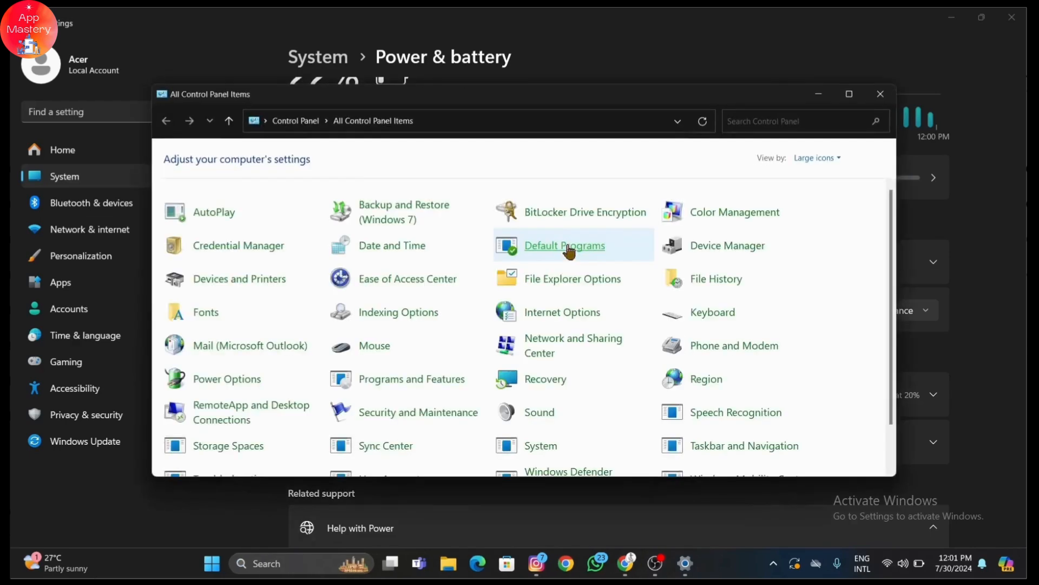
pyautogui.write('po')
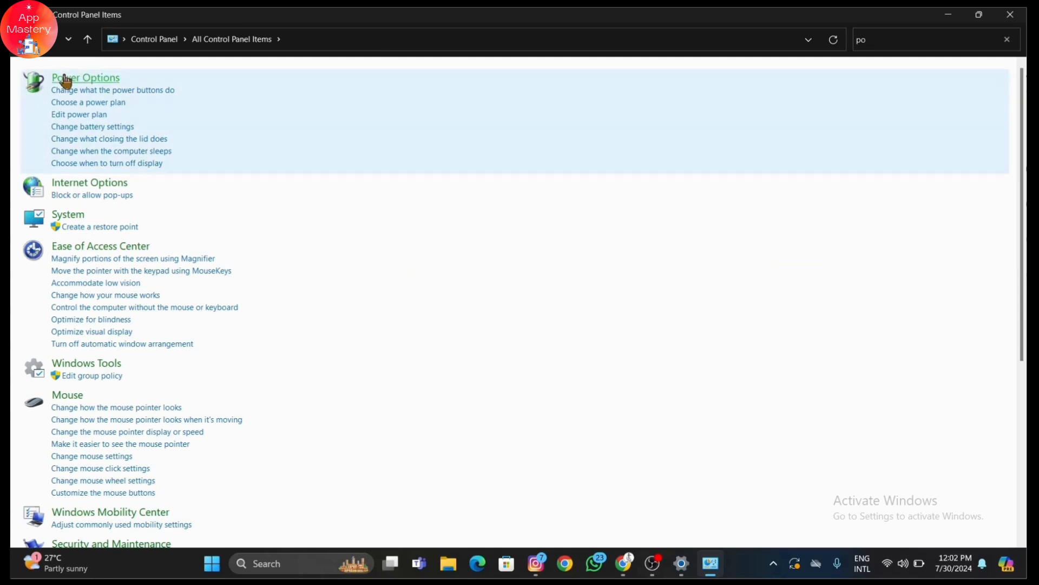
pyautogui.moveTo(86, 103)
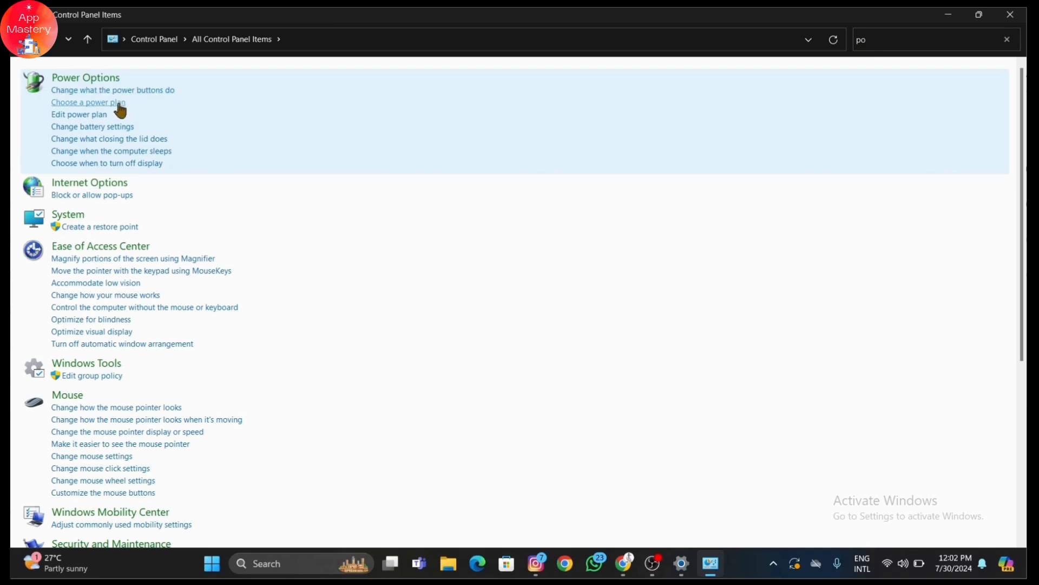
pyautogui.click(88, 102)
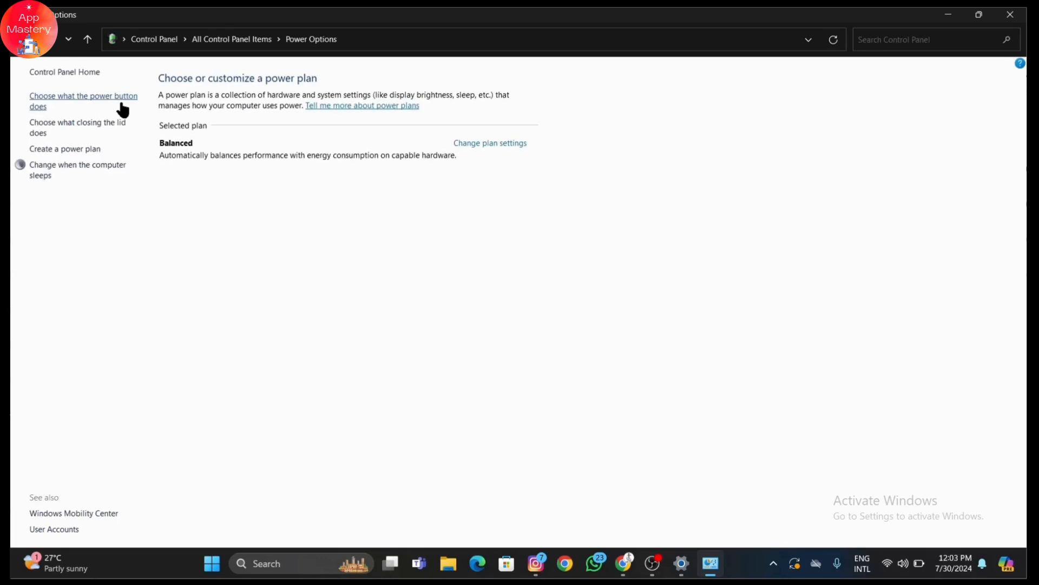
pyautogui.click(490, 143)
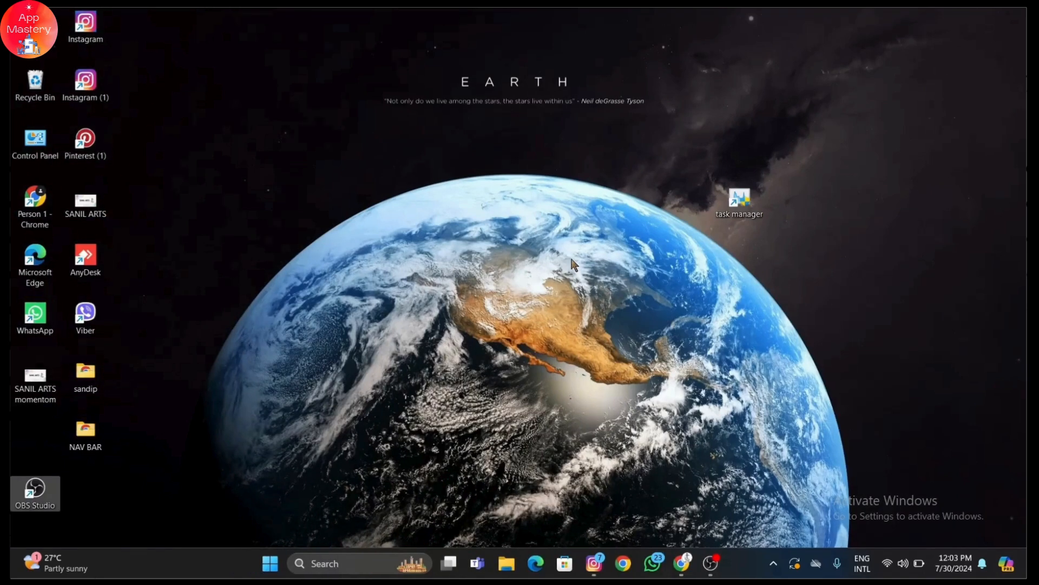
# Launch Task Manager maximized and show the Startup apps list
pyautogui.click(269, 563)
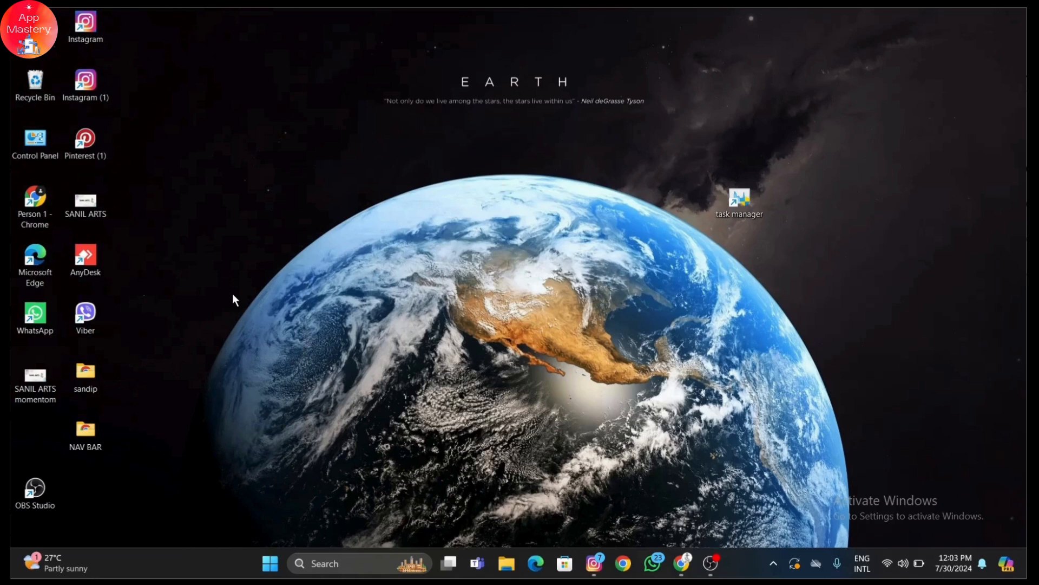
pyautogui.doubleClick(739, 198)
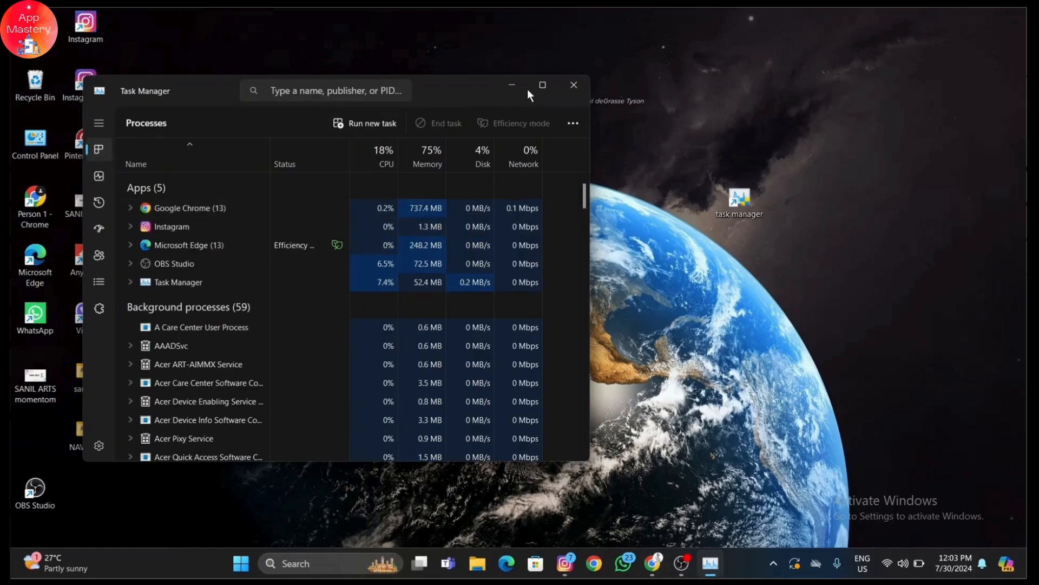
pyautogui.click(543, 85)
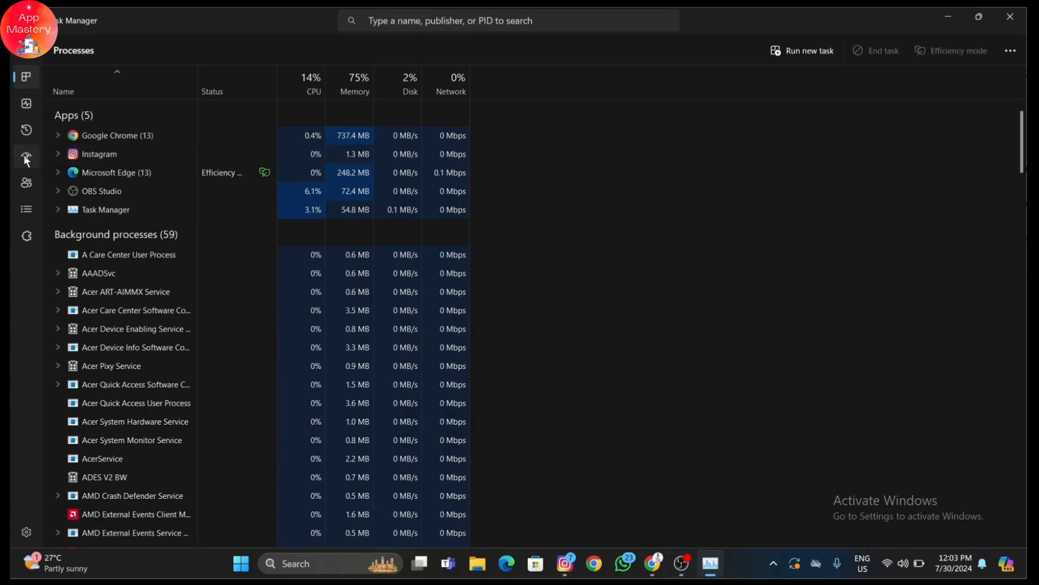
pyautogui.click(26, 156)
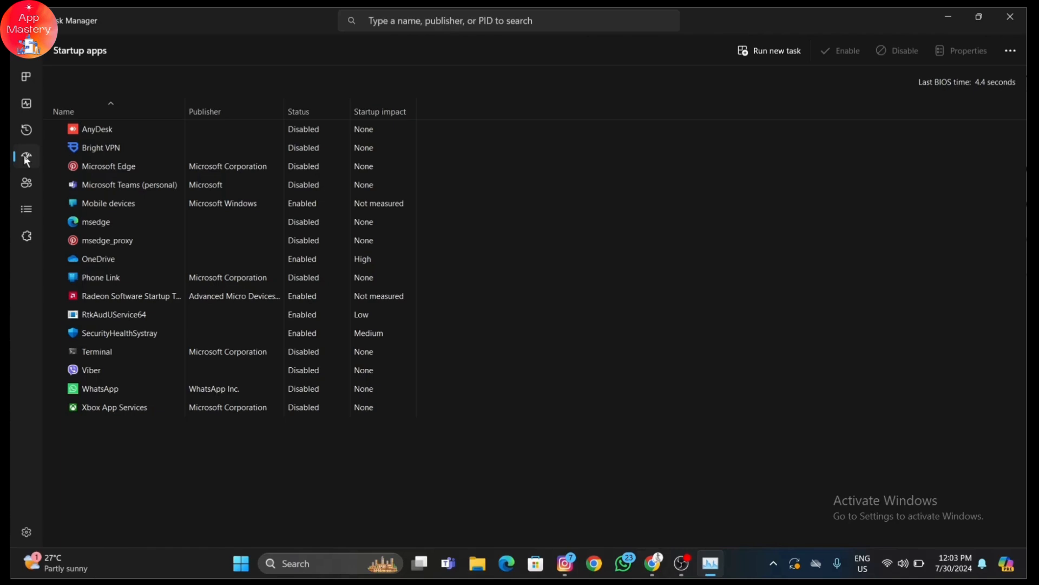
# Disable the Radeon software startup entry
pyautogui.rightClick(130, 296)
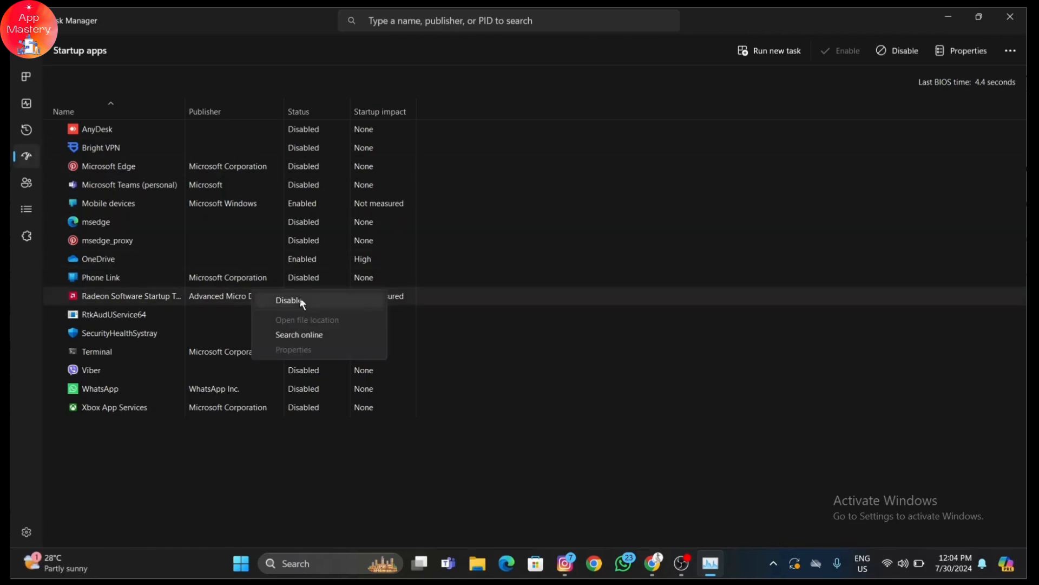
pyautogui.click(288, 300)
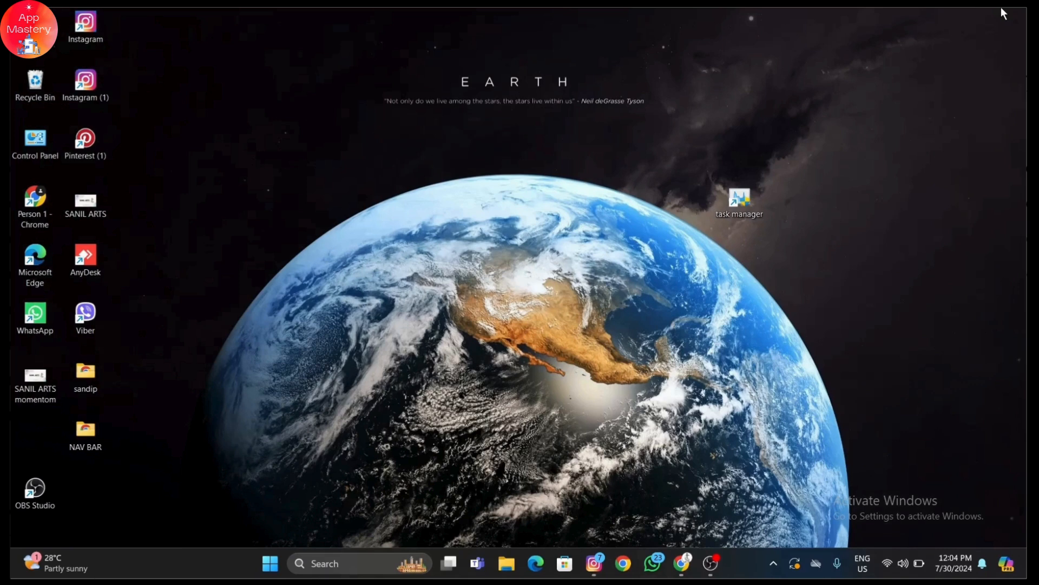
pyautogui.moveTo(585, 392)
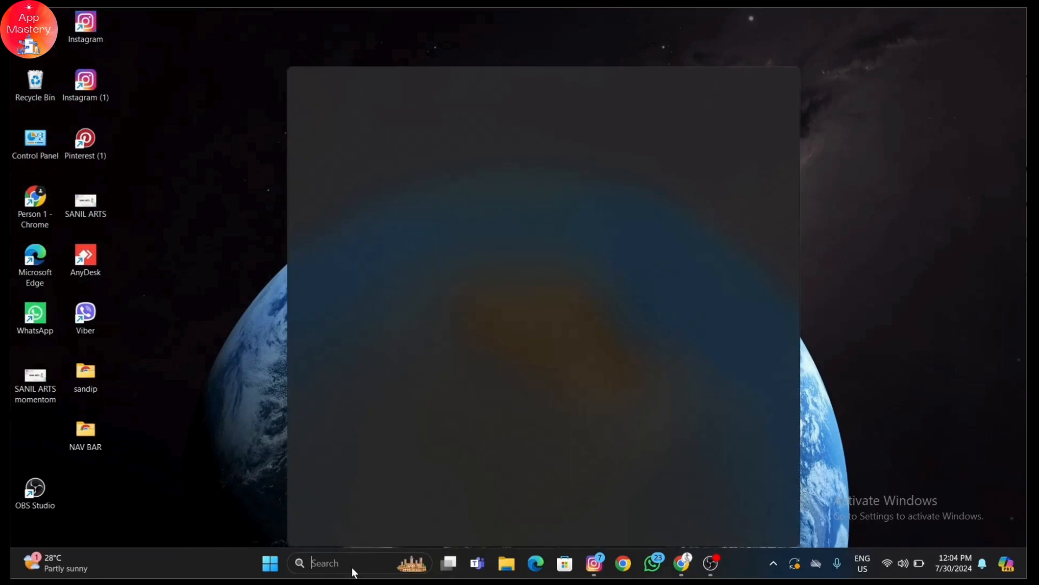
pyautogui.write('performance Monitor')
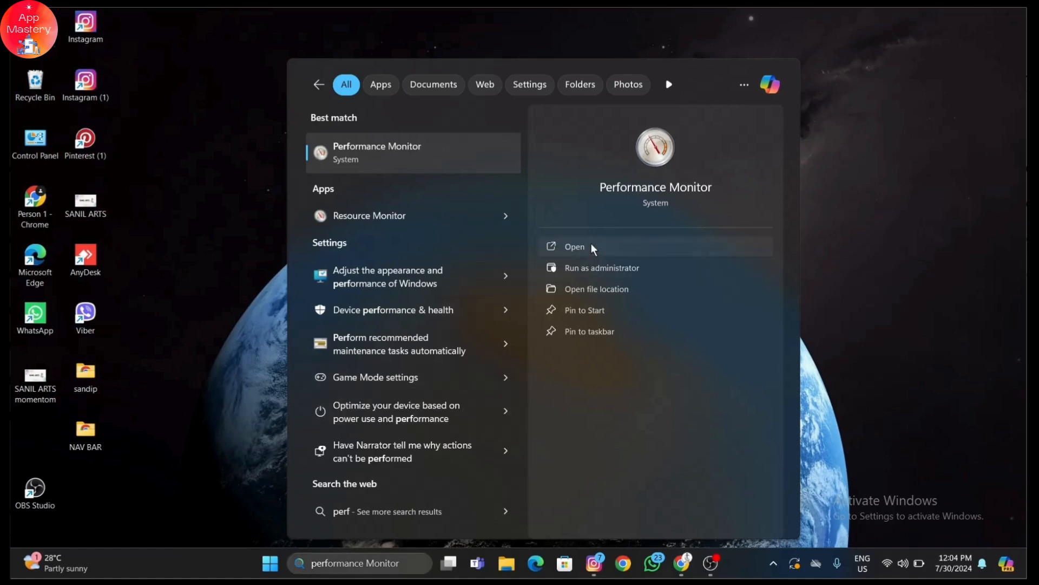
pyautogui.click(574, 247)
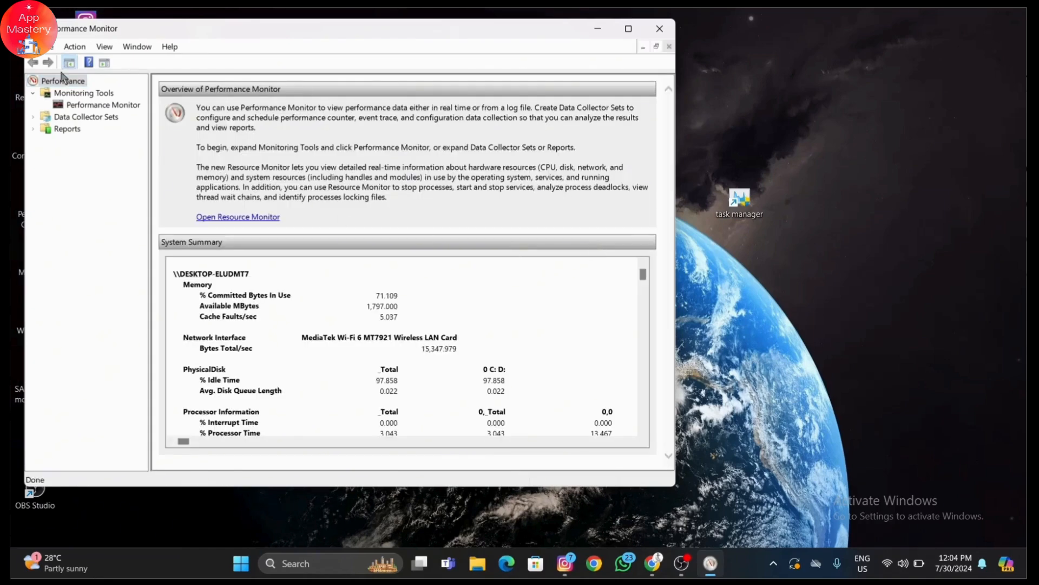
pyautogui.click(63, 81)
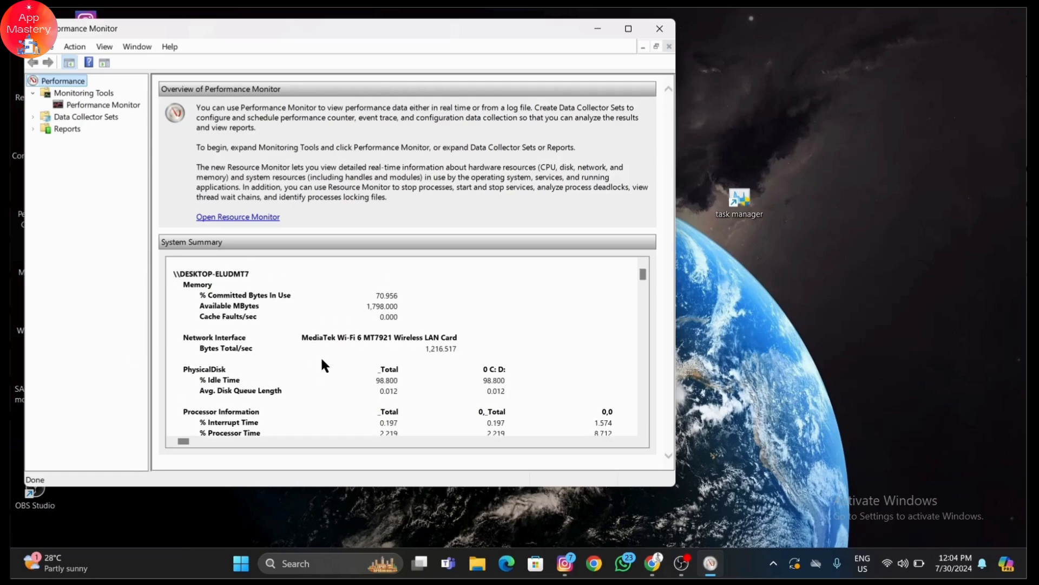
pyautogui.click(659, 29)
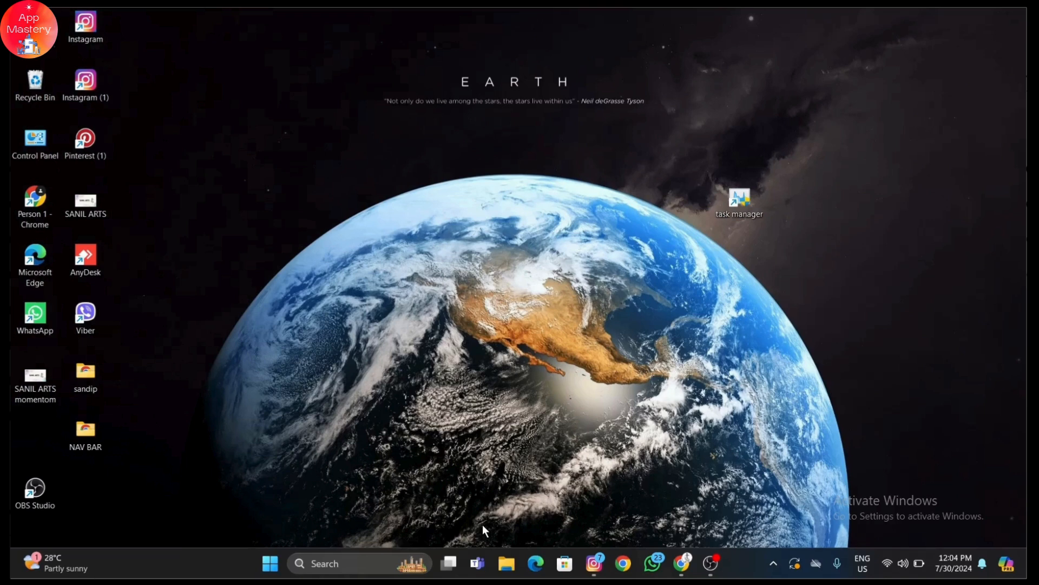
pyautogui.rightClick(269, 563)
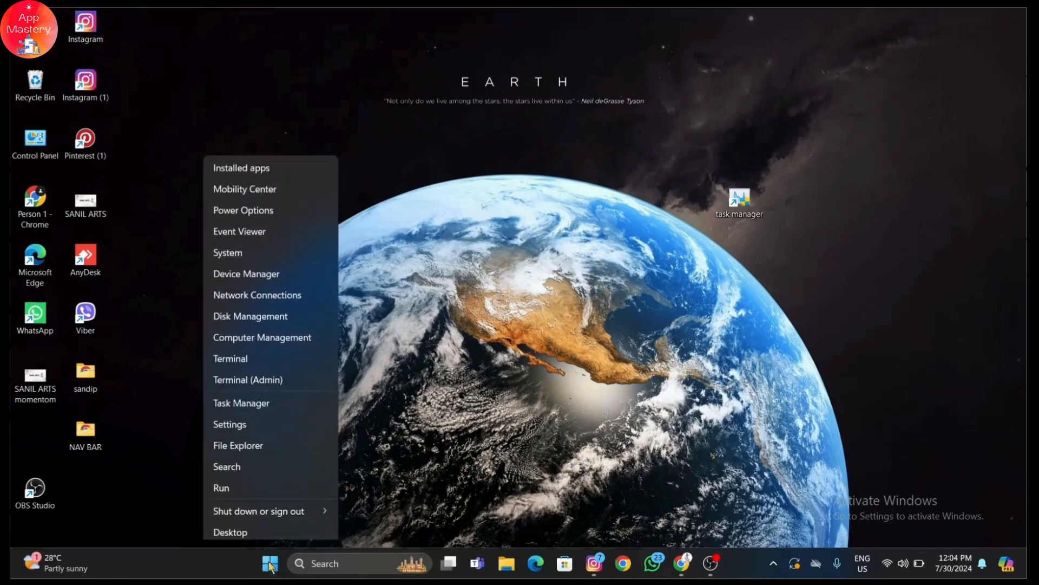
pyautogui.click(229, 423)
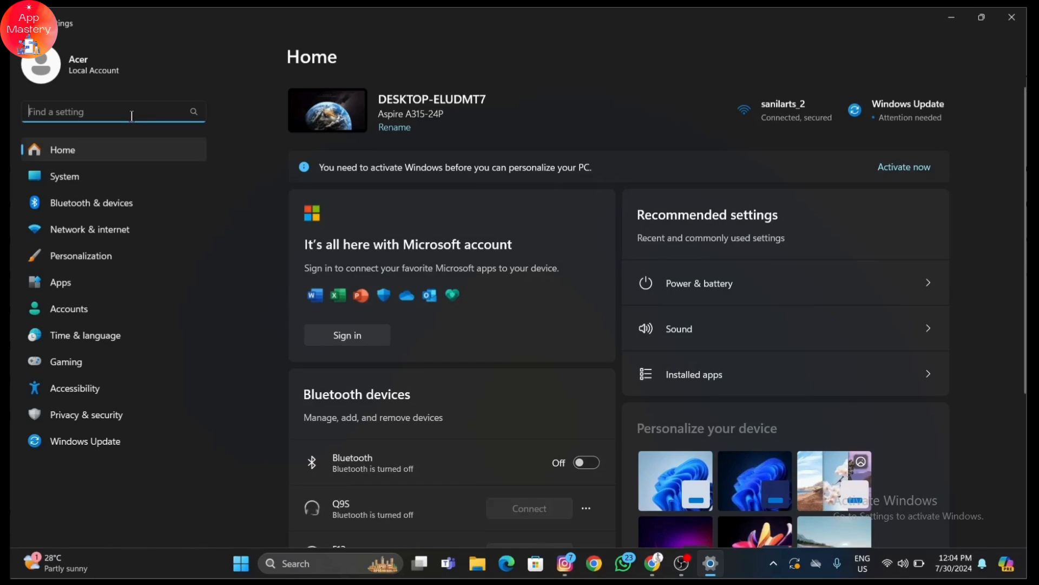
pyautogui.click(65, 361)
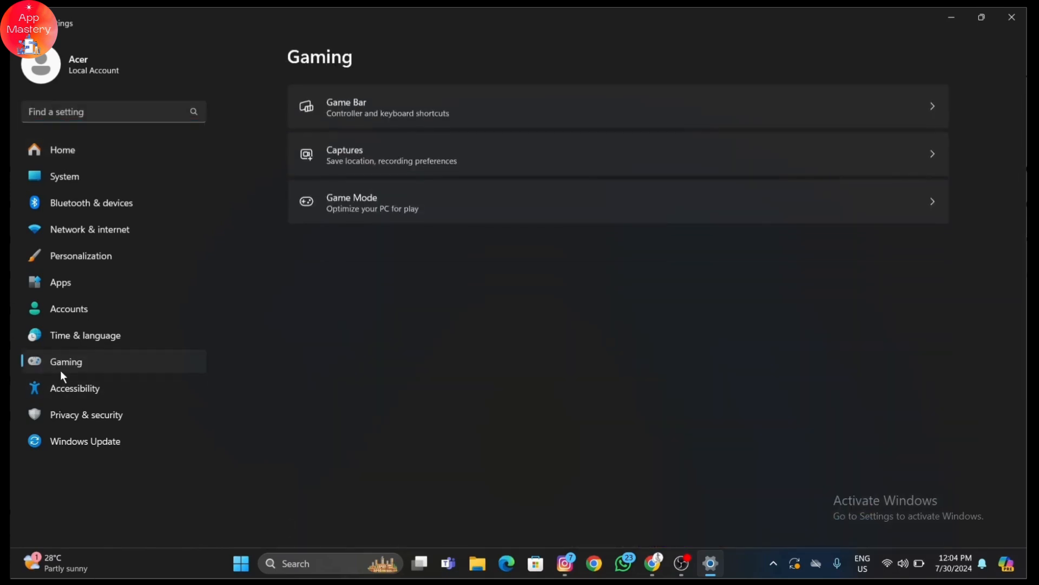
pyautogui.click(371, 202)
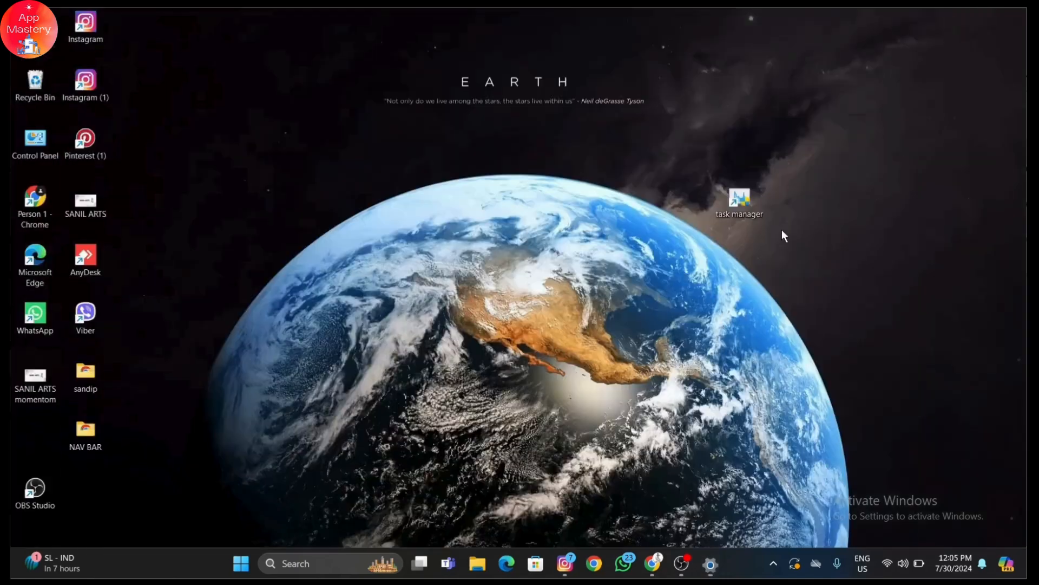
pyautogui.moveTo(726, 316)
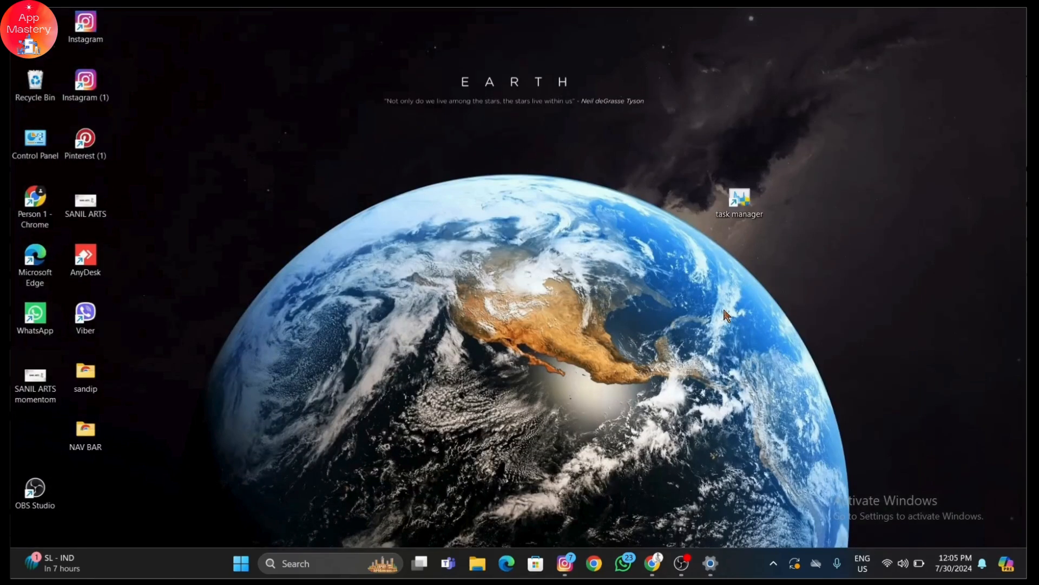